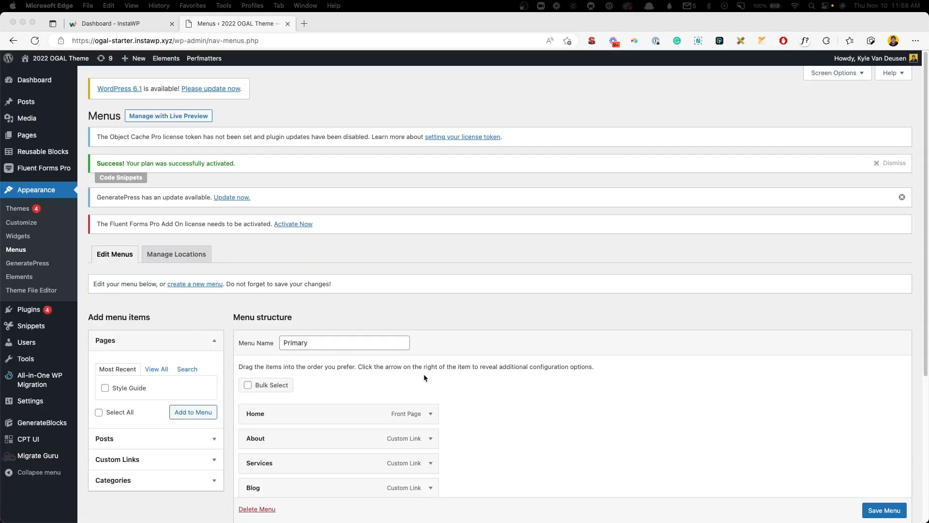
Inspect the Style Guide menu item's CSS class in the menu editor and reveal its extra settings
scroll("down", 3)
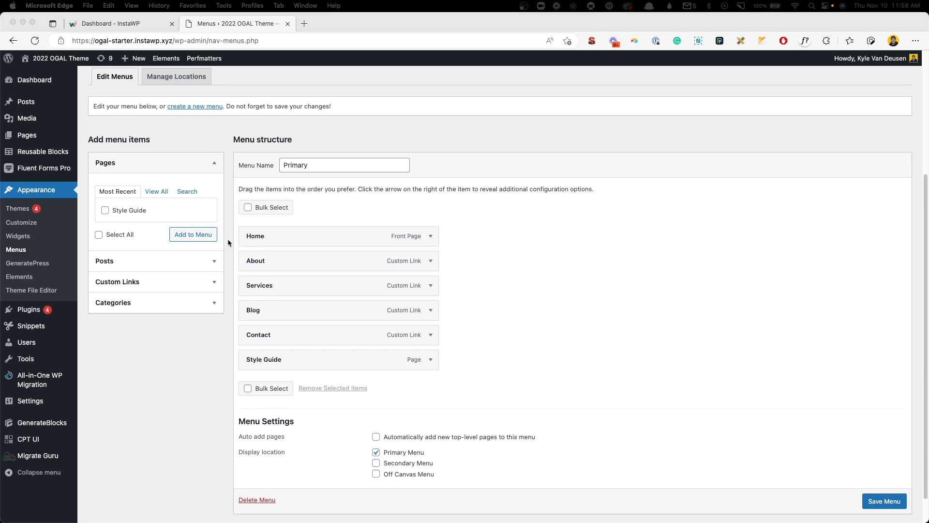
mouse_move(357, 312)
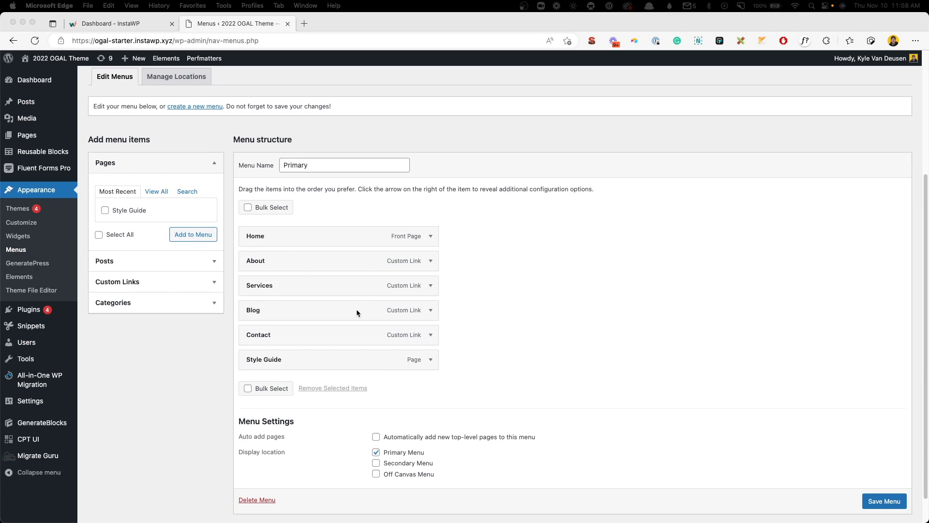
mouse_move(500, 337)
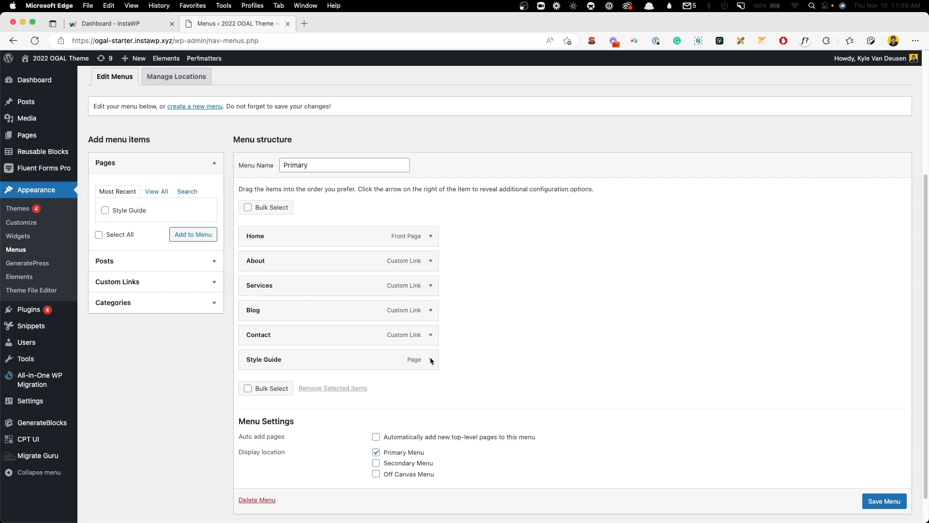
left_click(431, 359)
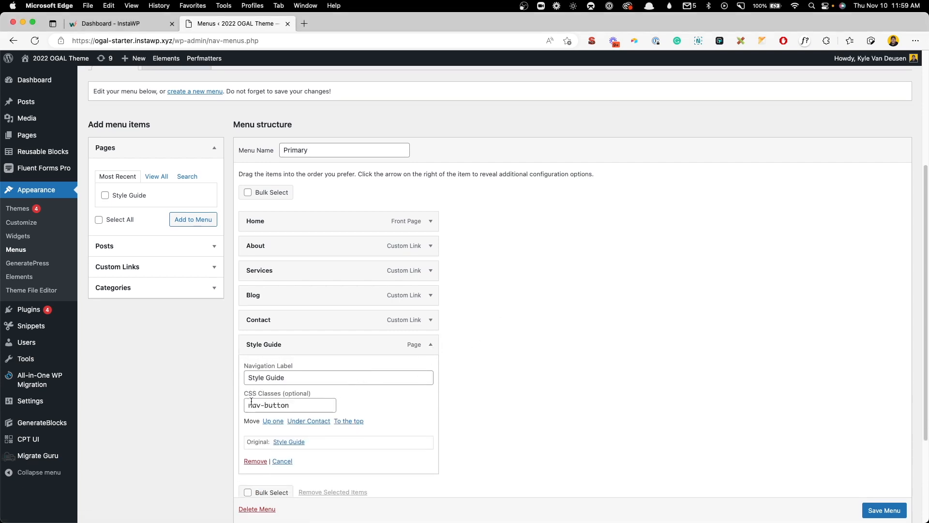
left_click(290, 405)
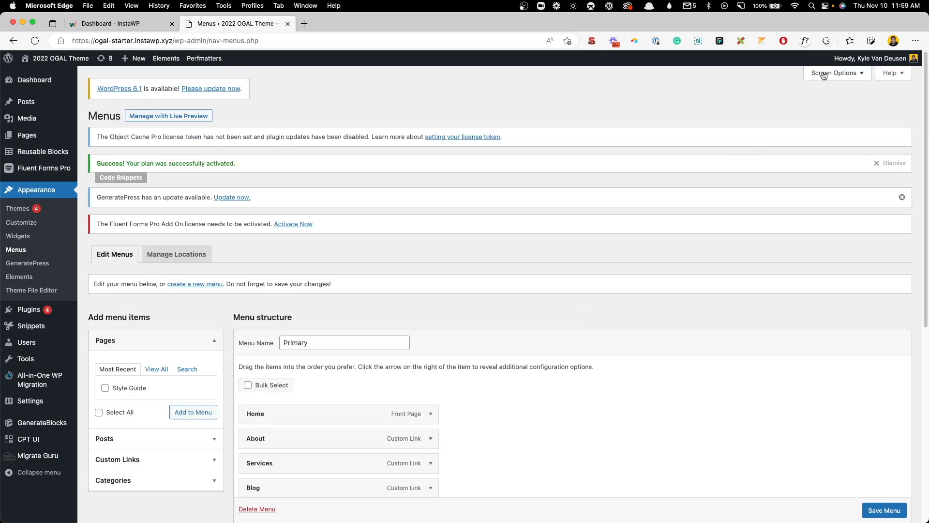
left_click(834, 73)
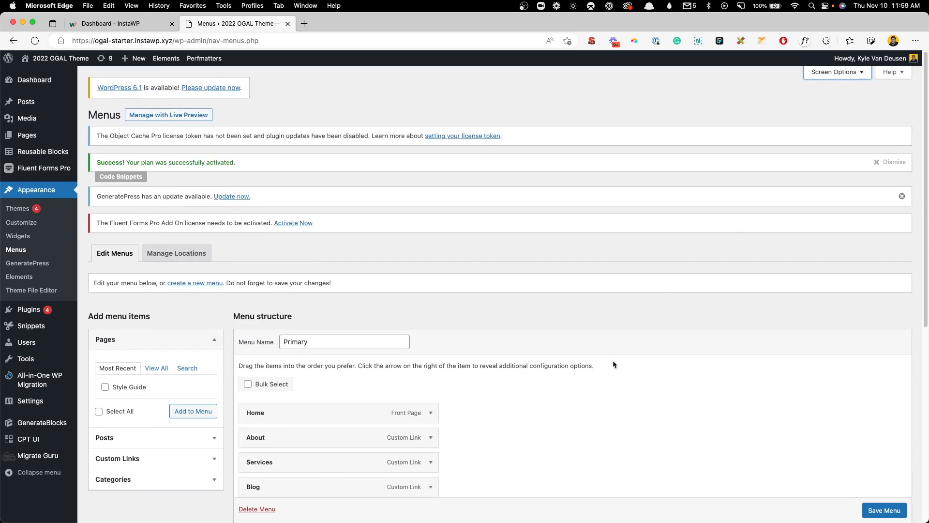
Review the GeneratePress header layout settings in the Customizer, then go to Additional CSS
left_click(883, 510)
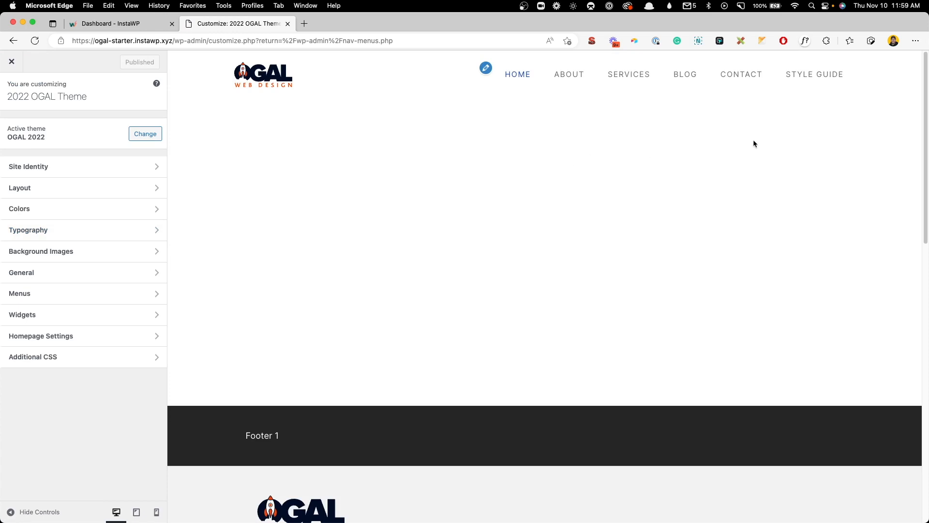
mouse_move(123, 188)
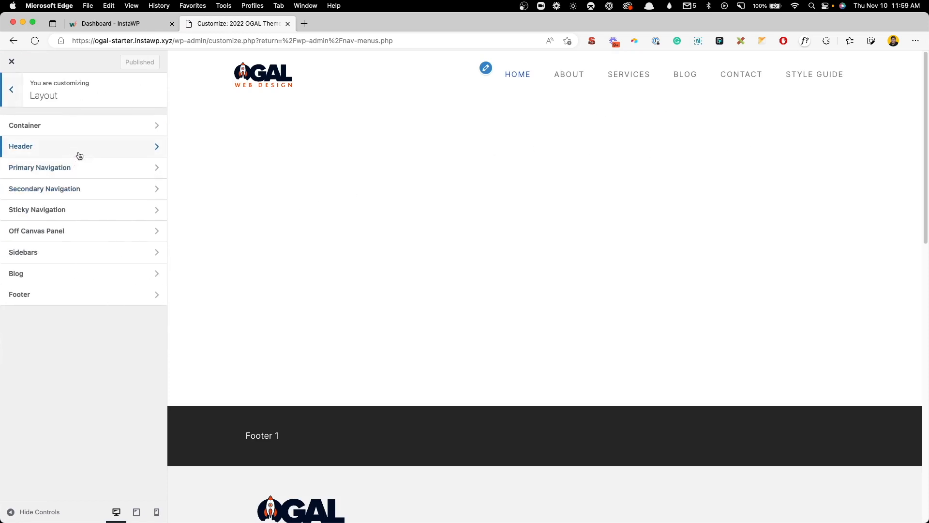
left_click(21, 146)
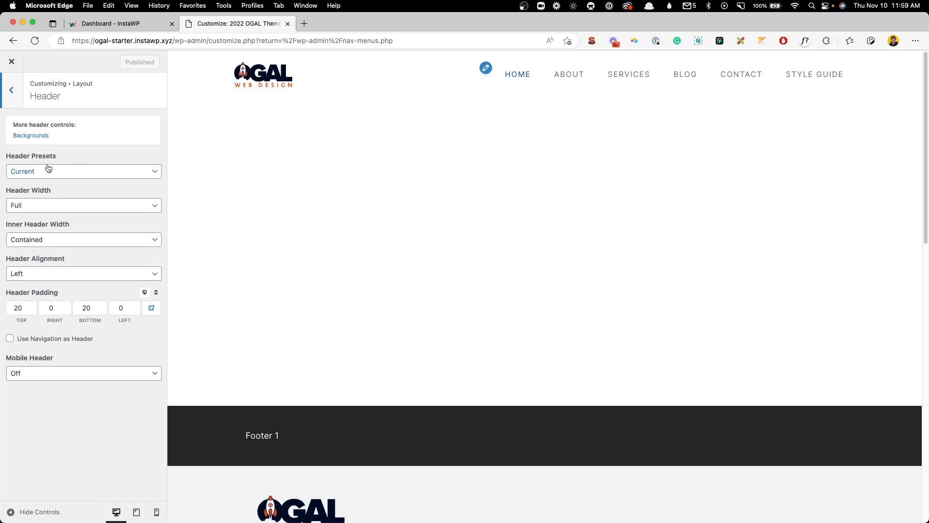
mouse_move(39, 210)
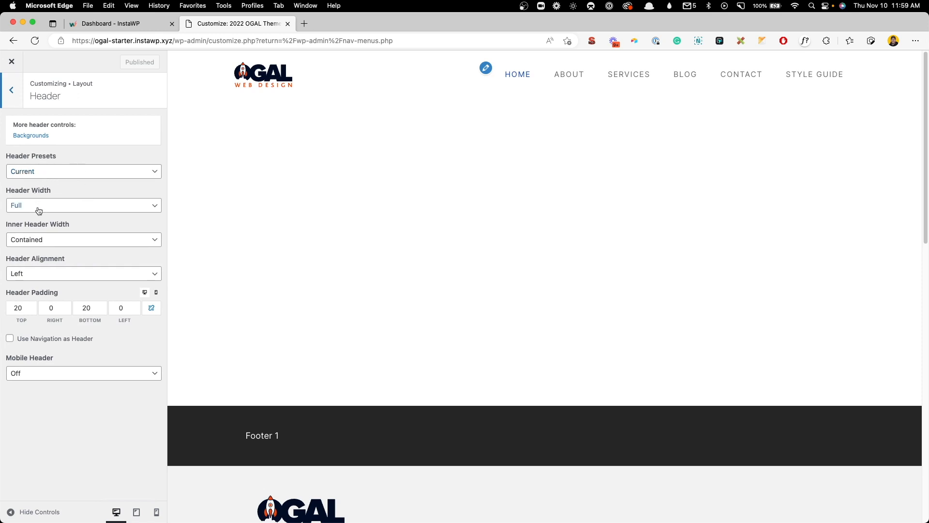
mouse_move(57, 248)
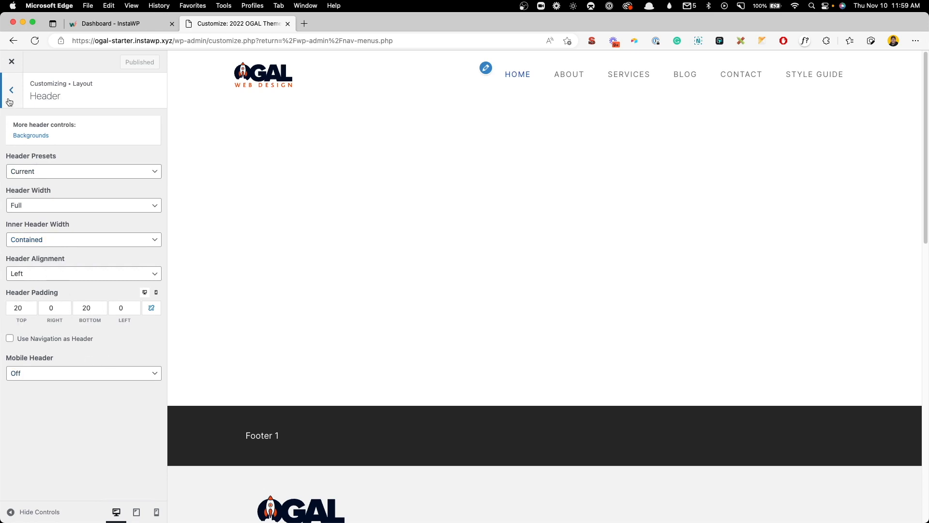
left_click(11, 90)
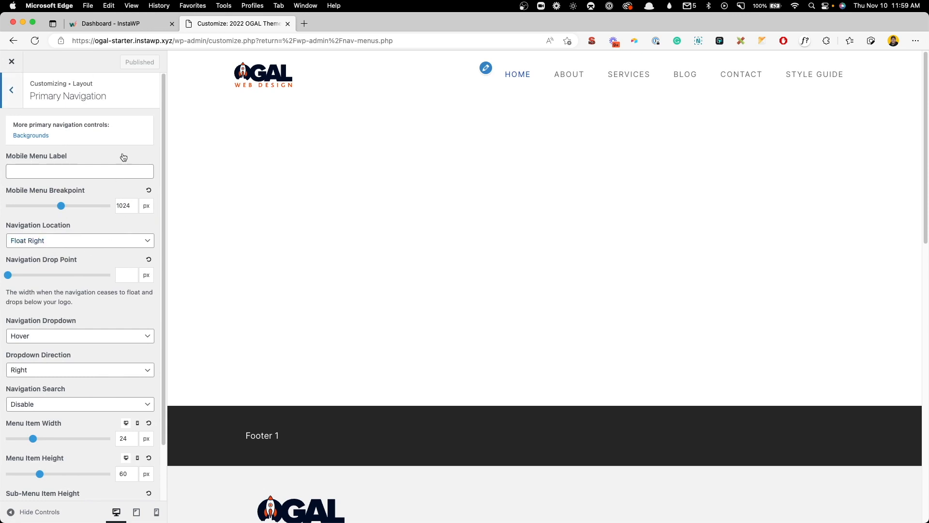
mouse_move(25, 96)
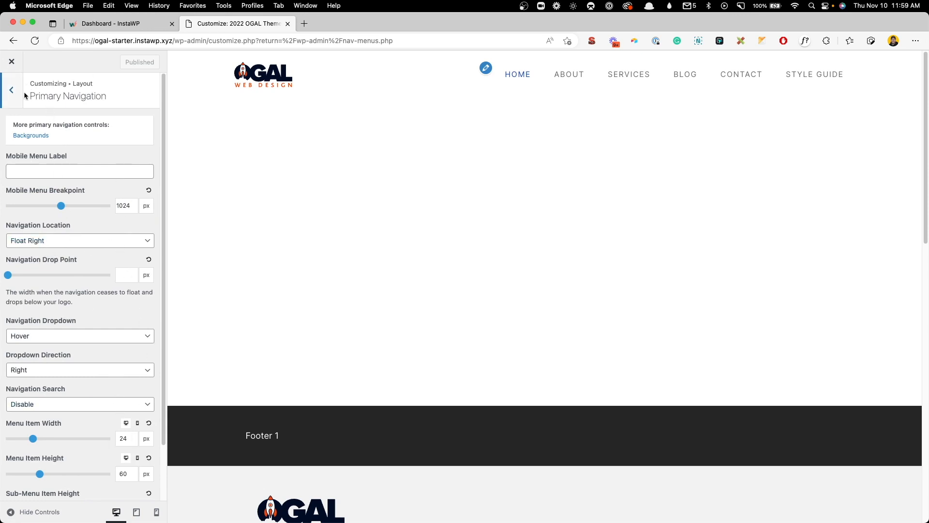
left_click(11, 89)
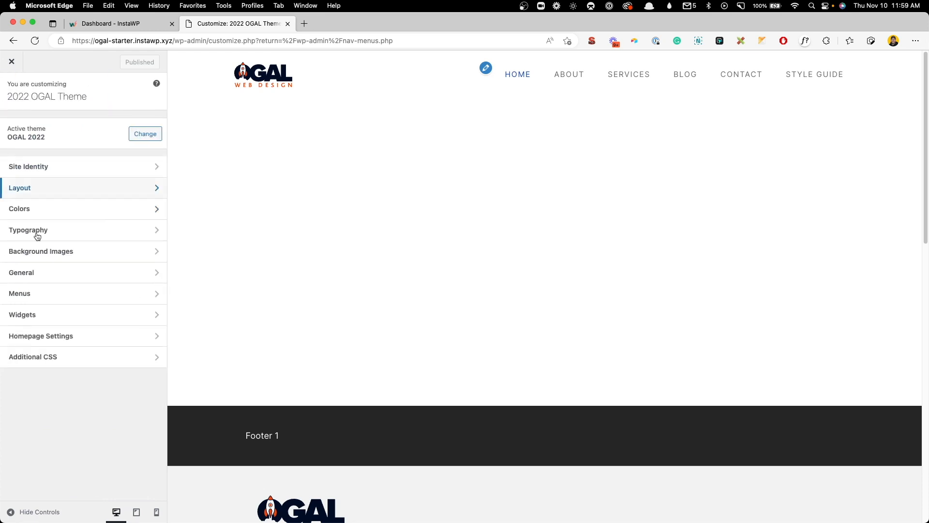
left_click(33, 356)
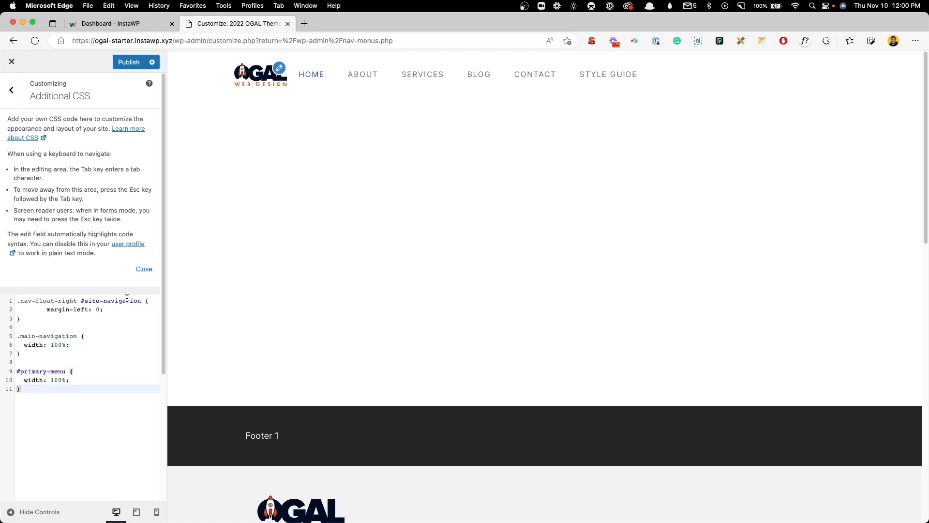
mouse_move(93, 383)
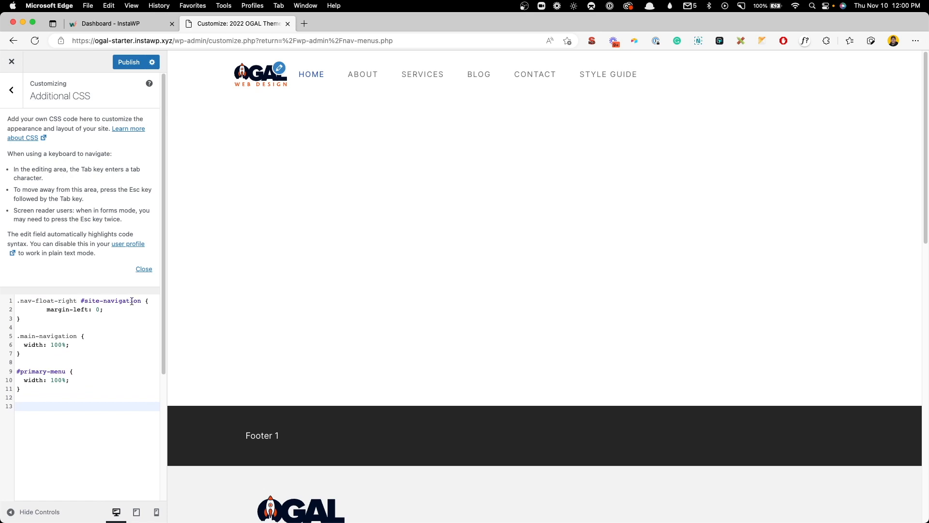
mouse_move(362, 75)
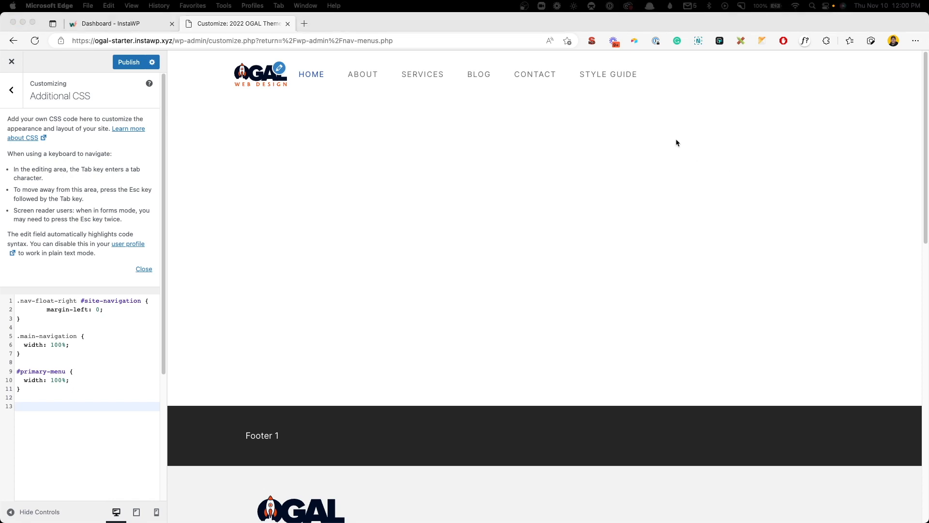
mouse_move(848, 90)
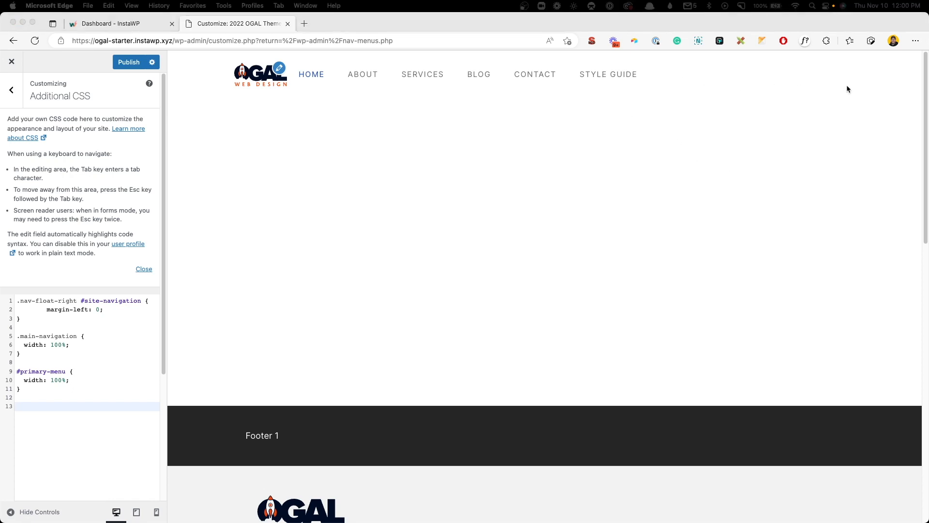
mouse_move(550, 298)
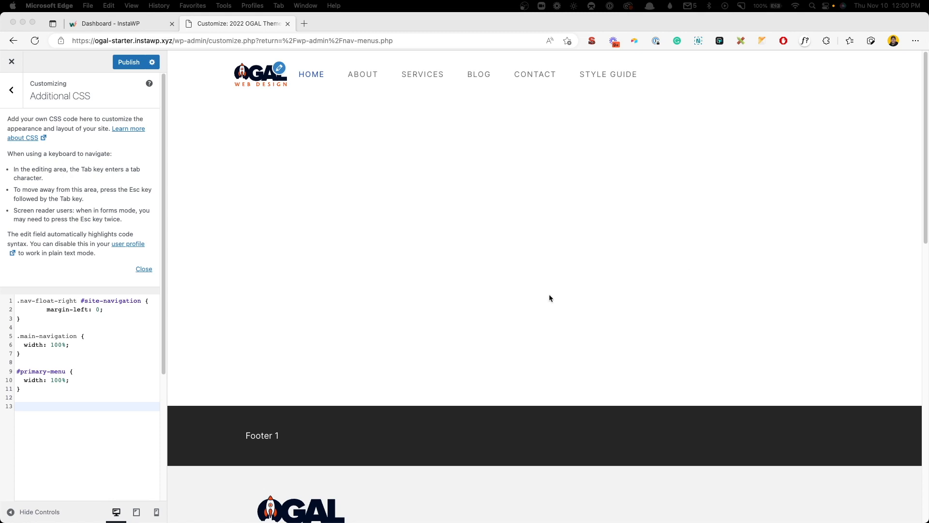
Add a .main-navigation li:last-child rule with margin-left: auto so Style Guide moves right
type(".main-navigation li:last-child{")
type("margin-left: auto;")
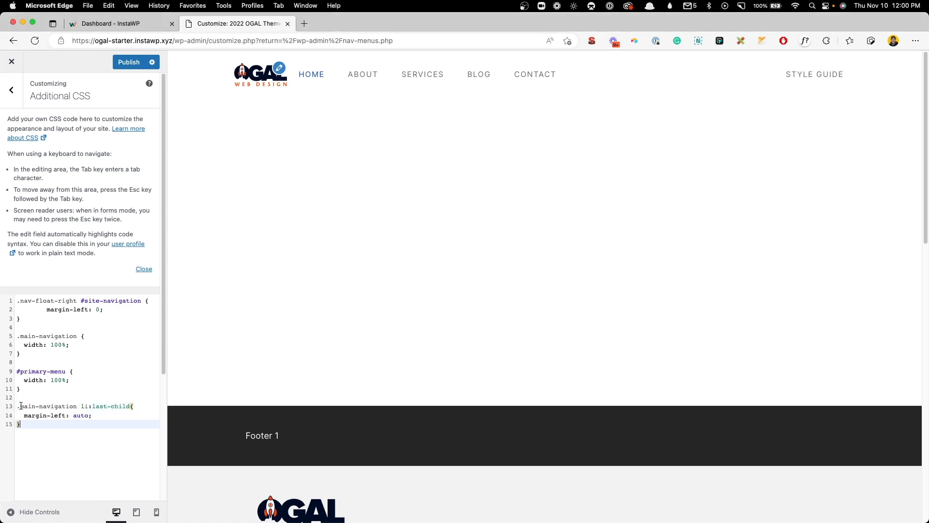
double_click(44, 406)
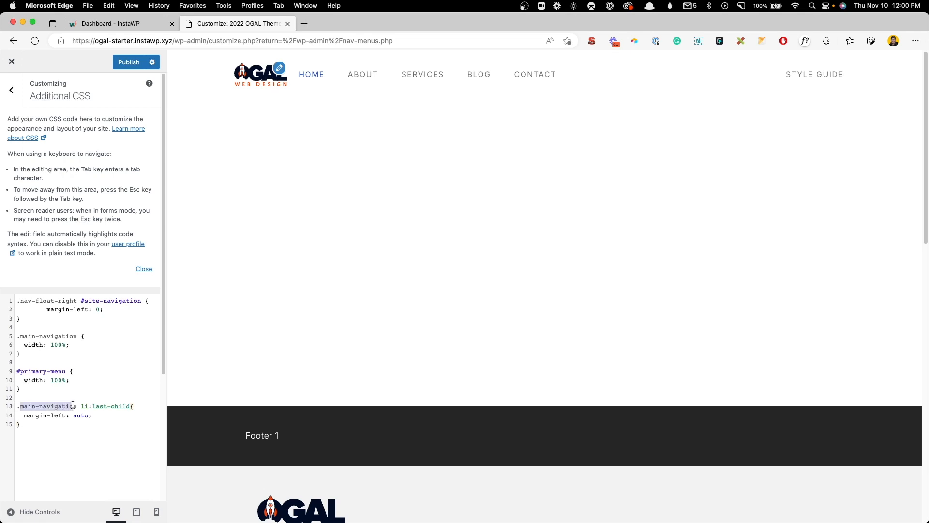
double_click(84, 406)
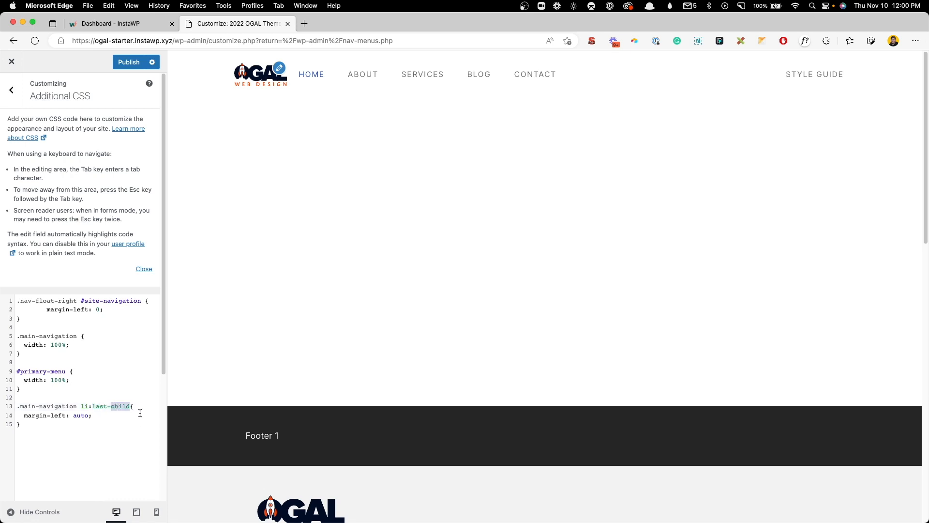
mouse_move(814, 75)
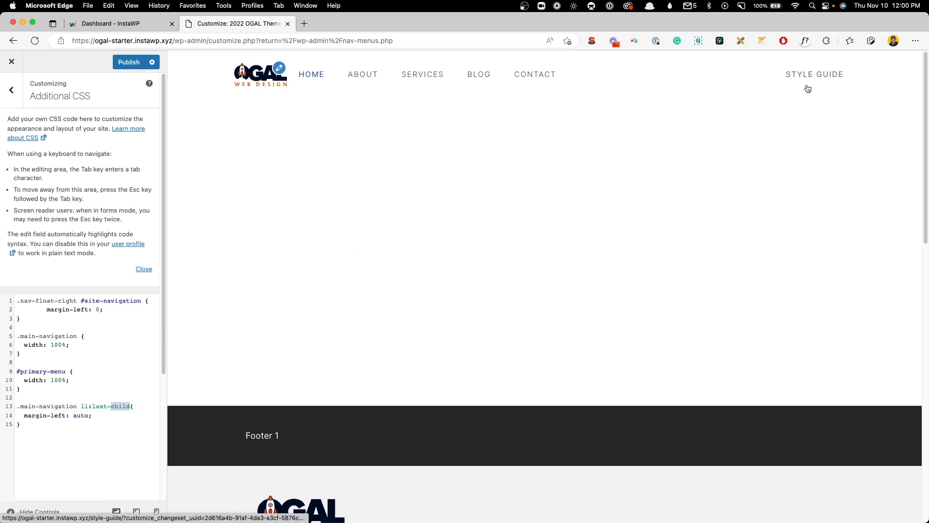
mouse_move(25, 415)
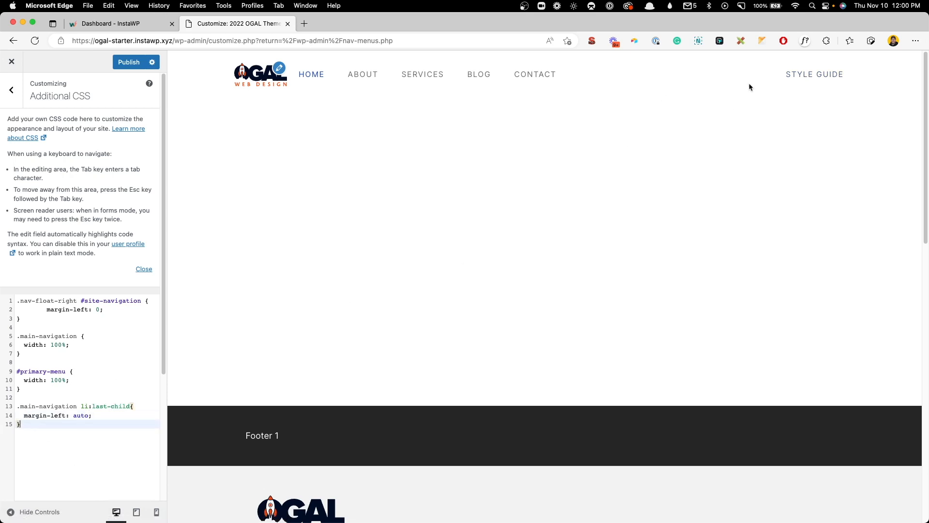
mouse_move(759, 79)
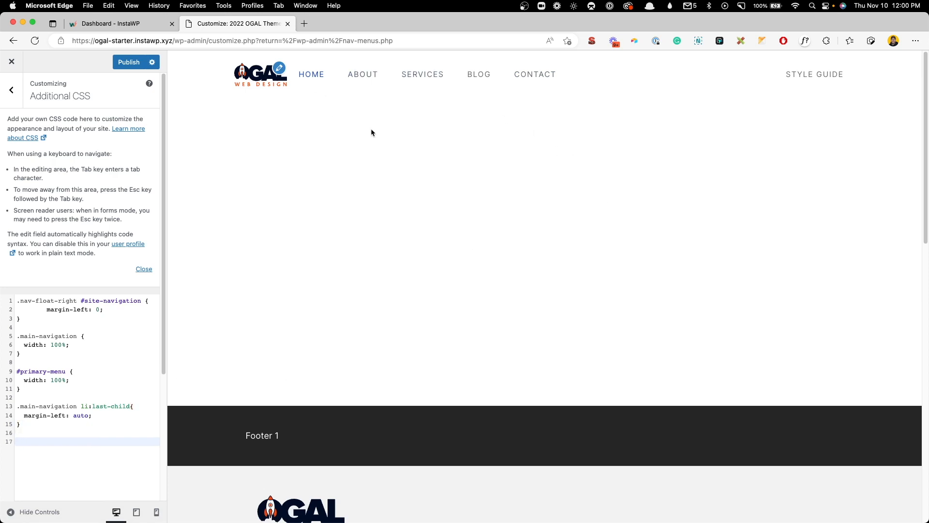
mouse_move(534, 74)
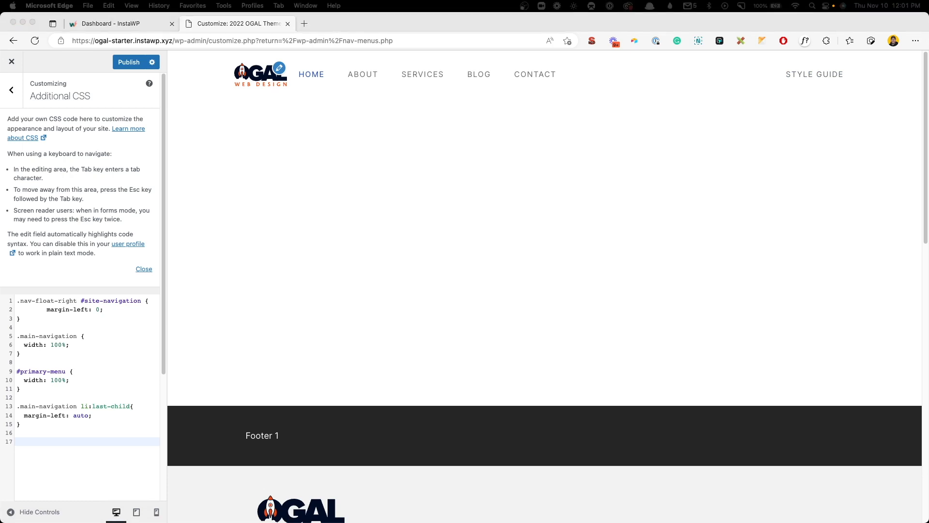
mouse_move(728, 240)
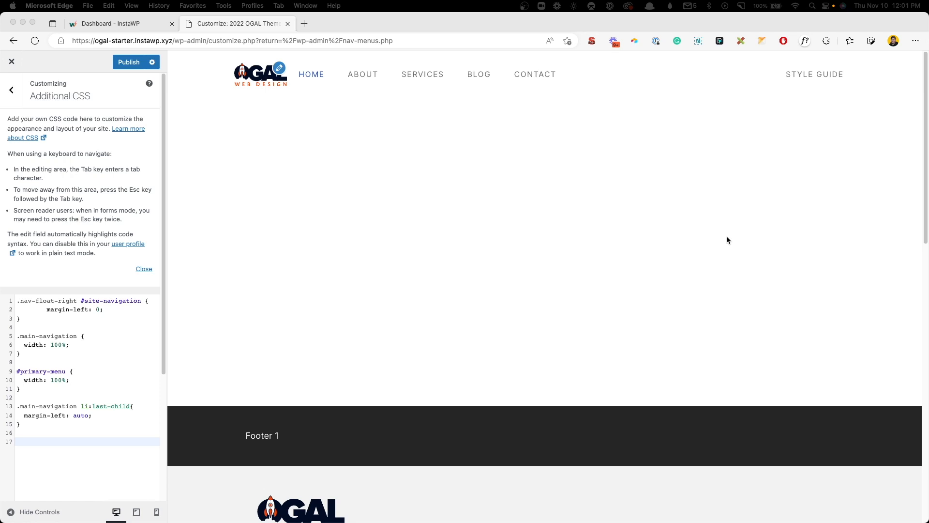
mouse_move(447, 301)
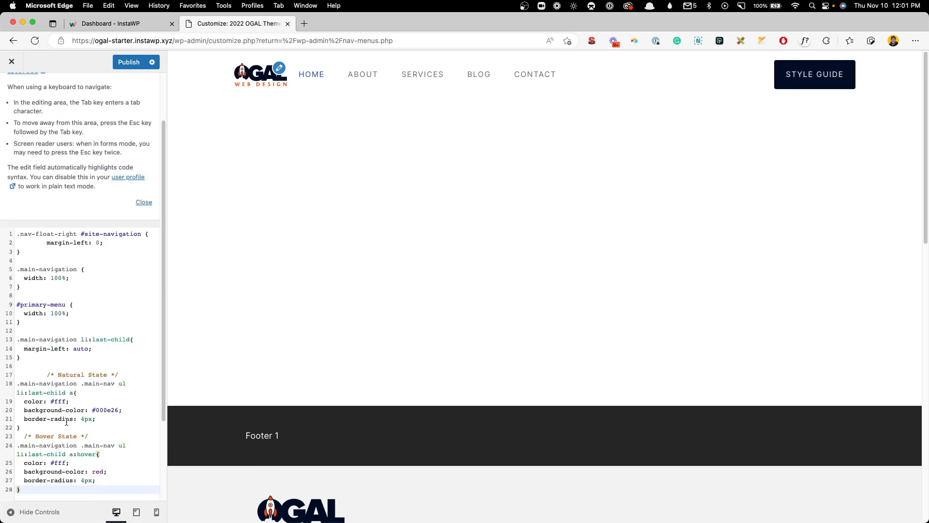
mouse_move(814, 74)
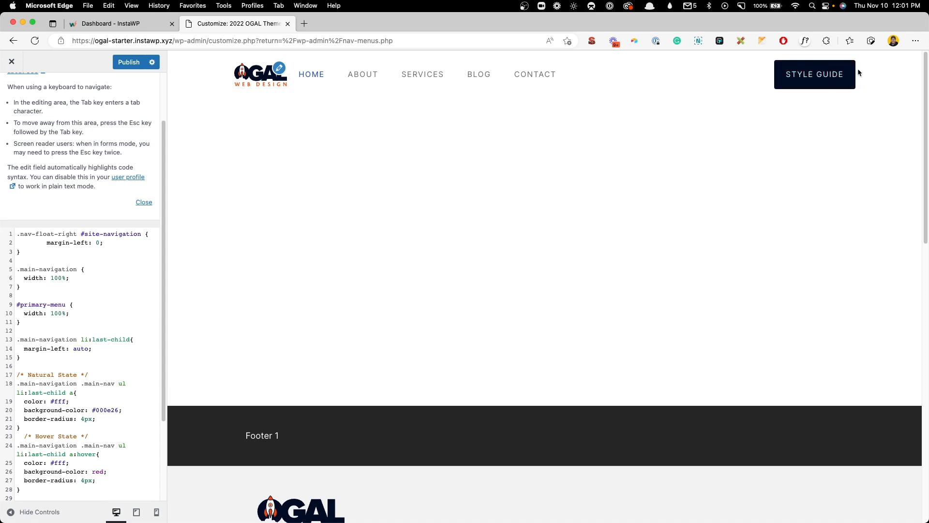
mouse_move(737, 76)
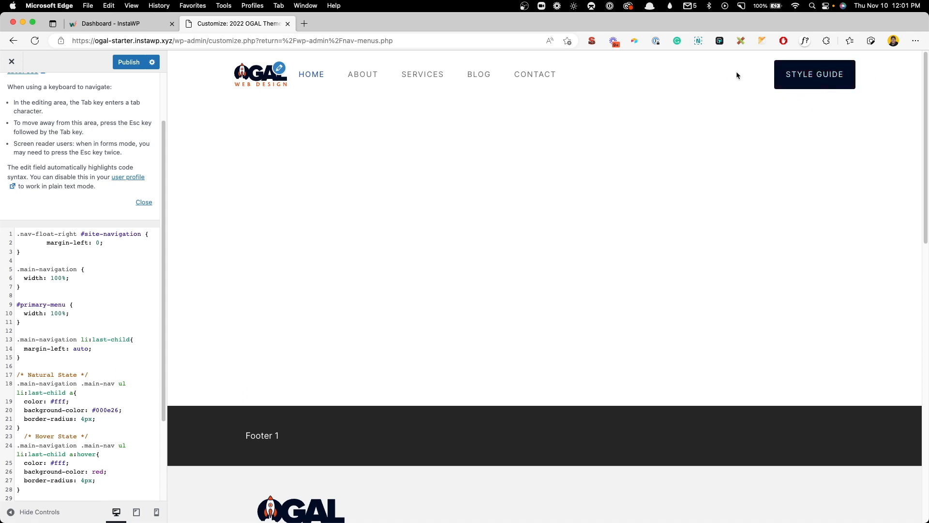
mouse_move(760, 81)
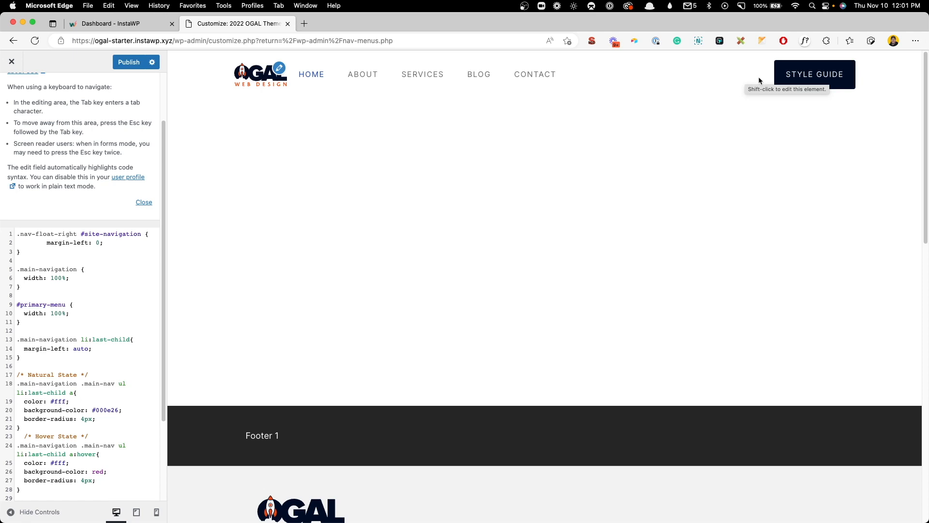
mouse_move(752, 119)
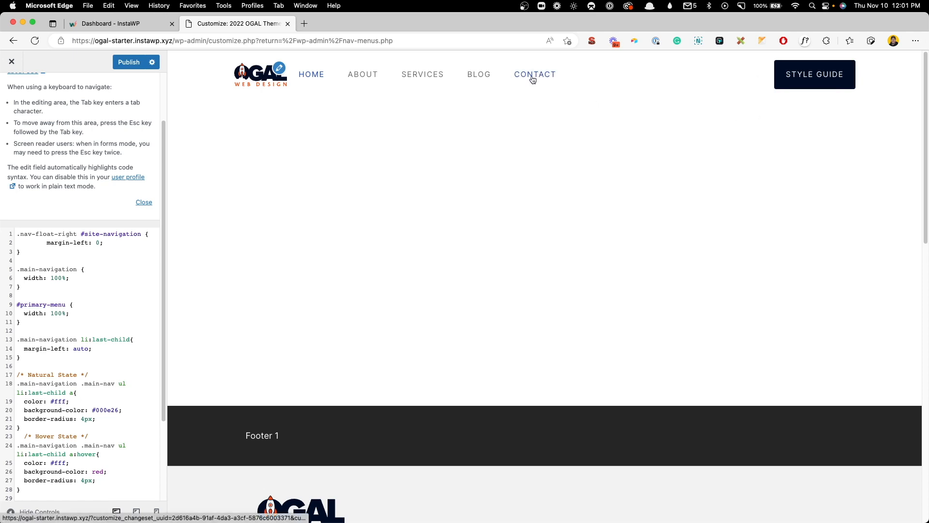
mouse_move(733, 81)
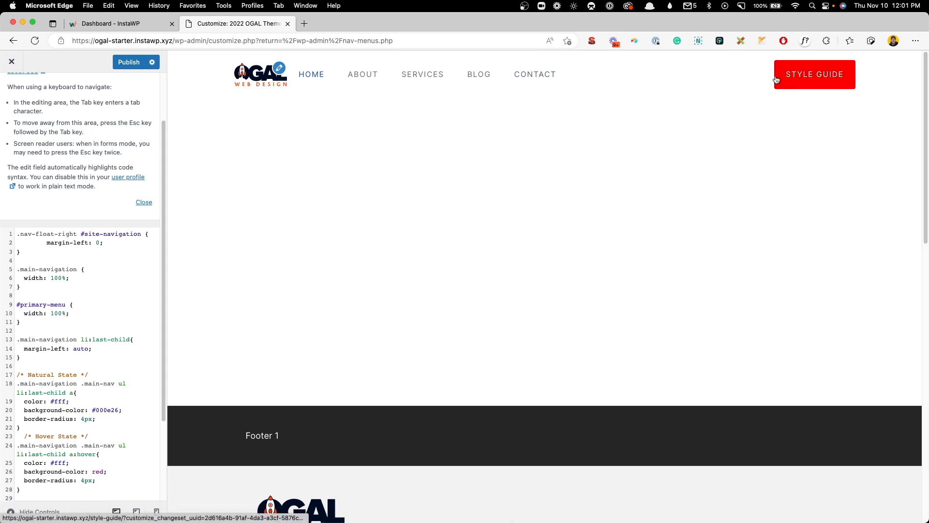
mouse_move(527, 78)
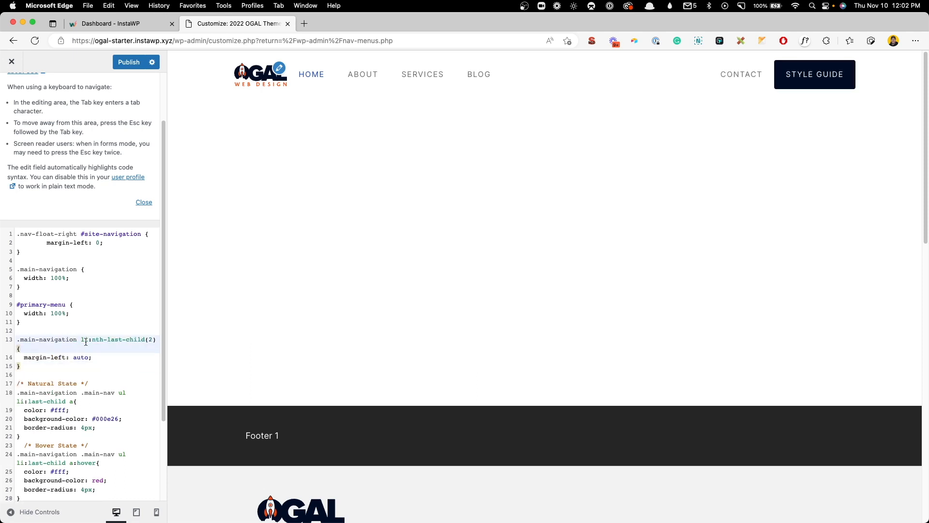
mouse_move(115, 339)
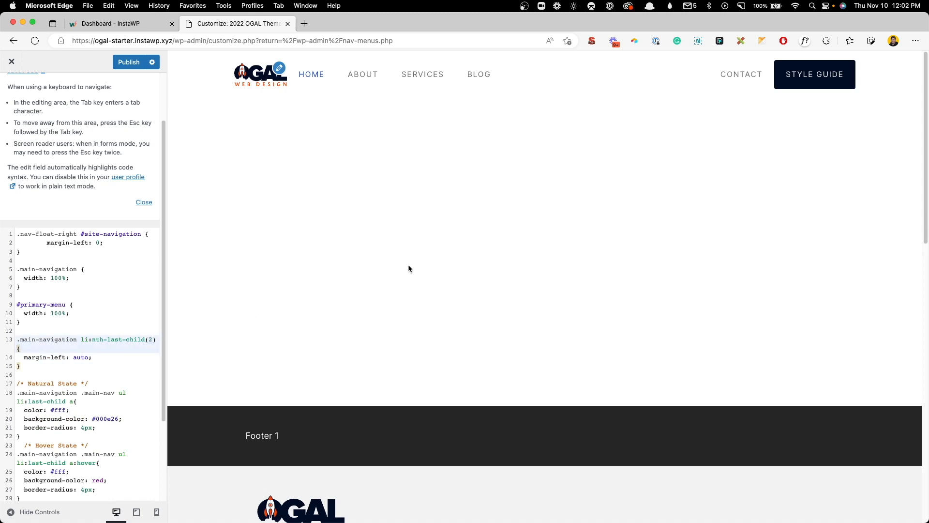
mouse_move(717, 136)
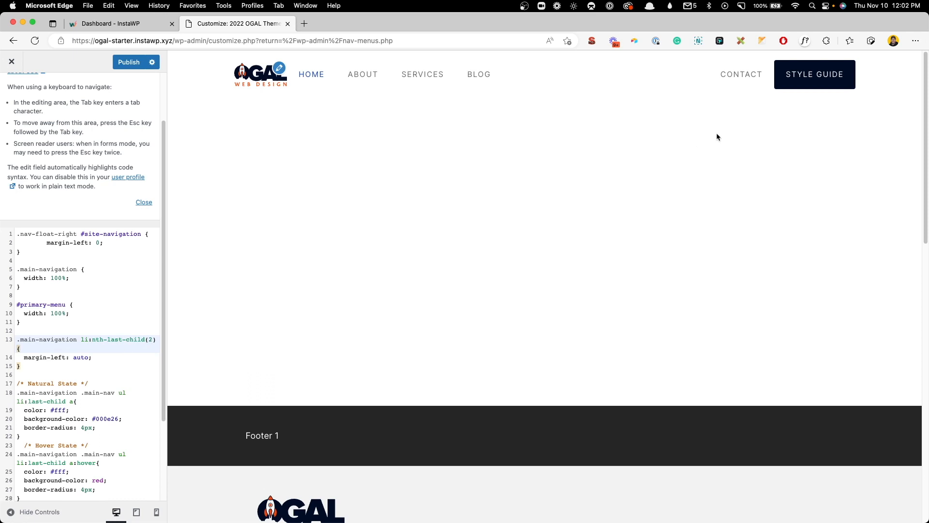
mouse_move(397, 272)
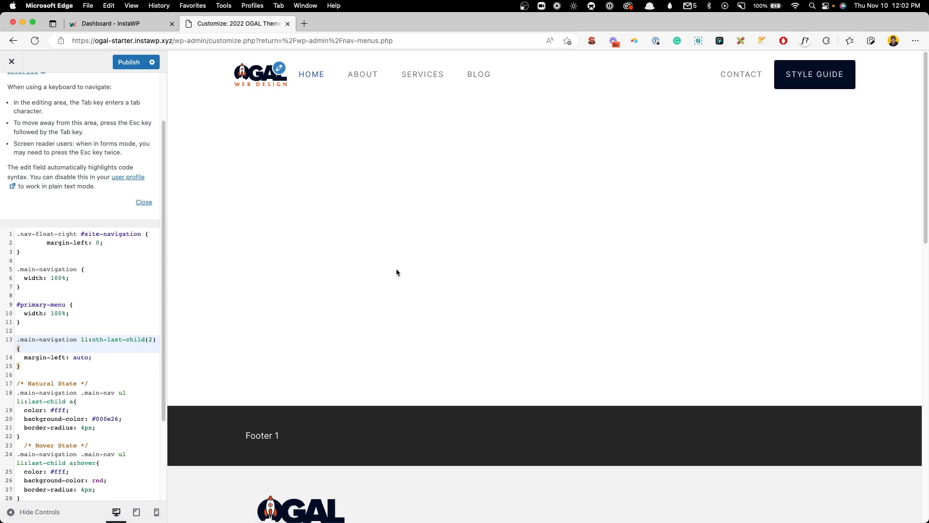
mouse_move(740, 75)
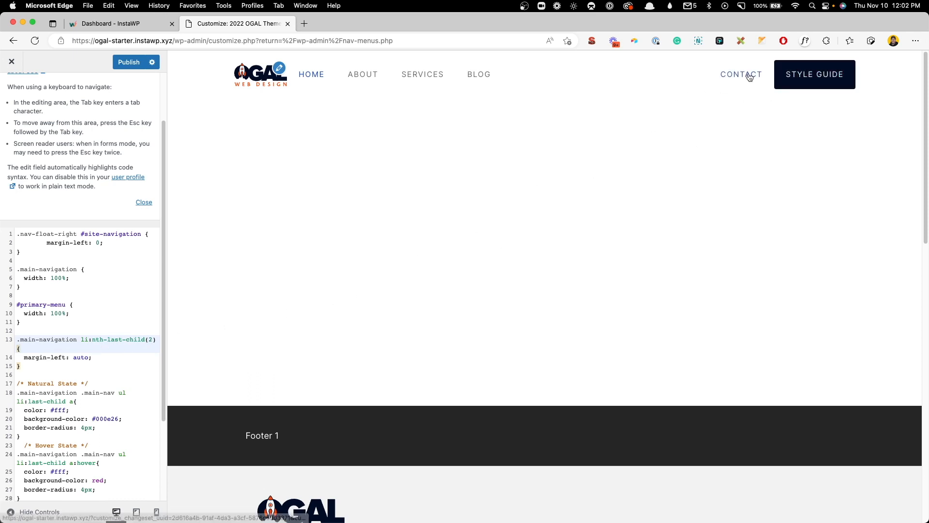
mouse_move(604, 175)
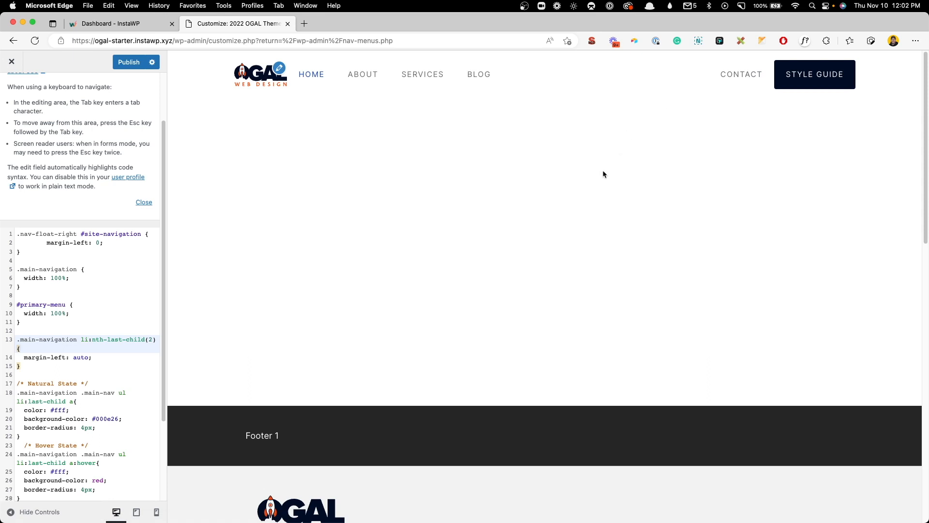
mouse_move(443, 97)
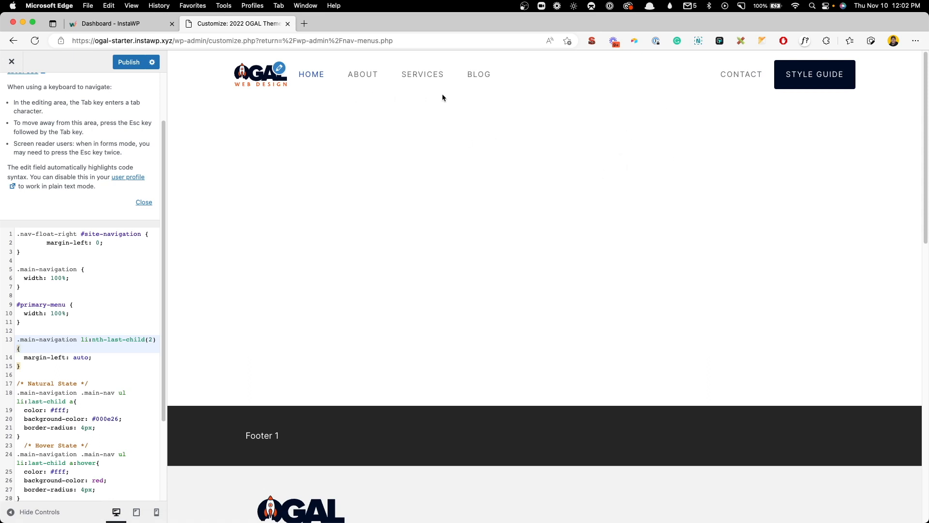
mouse_move(732, 63)
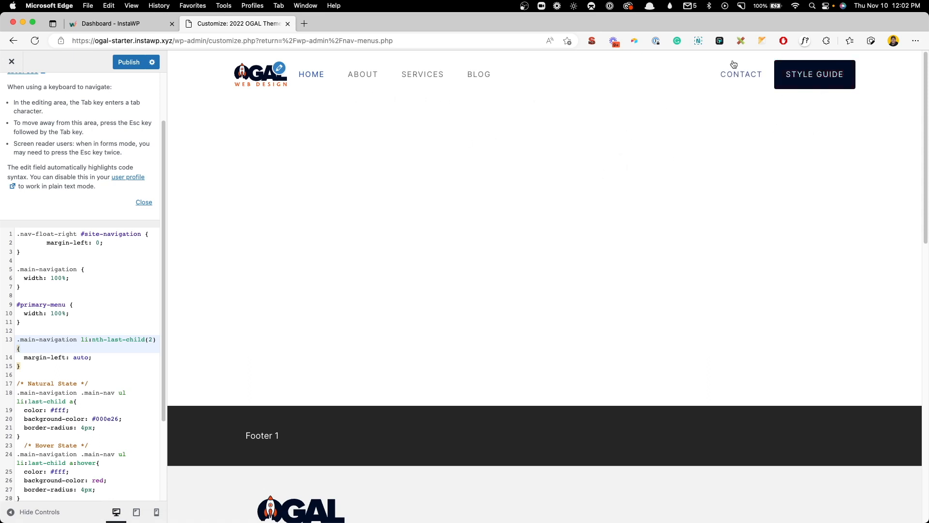
mouse_move(373, 291)
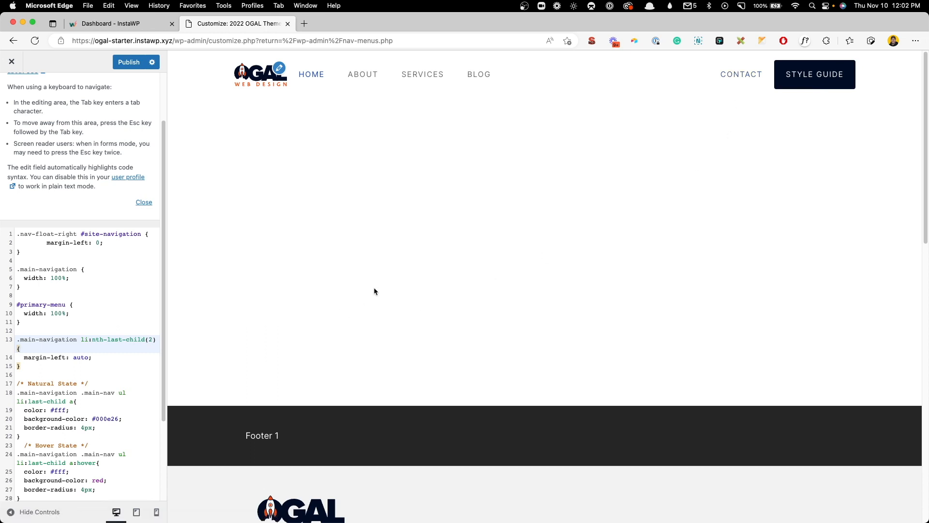
mouse_move(257, 76)
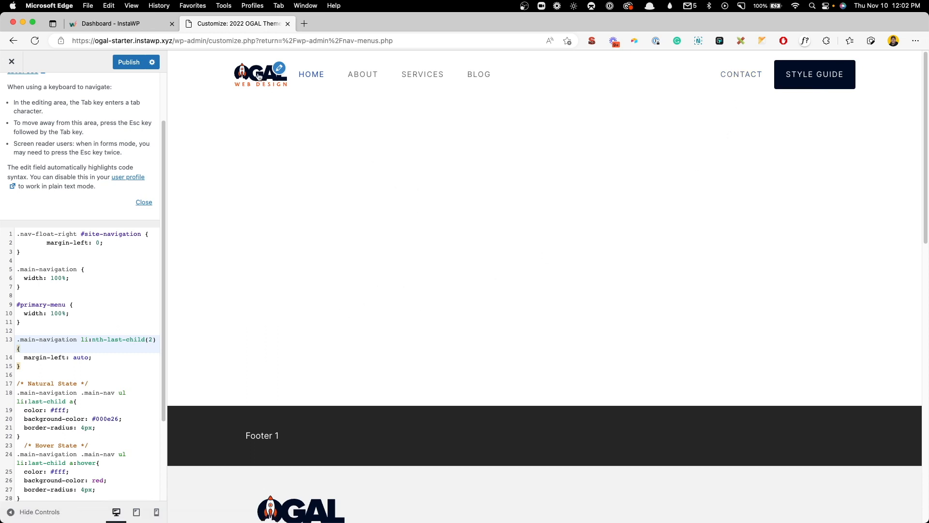
mouse_move(276, 110)
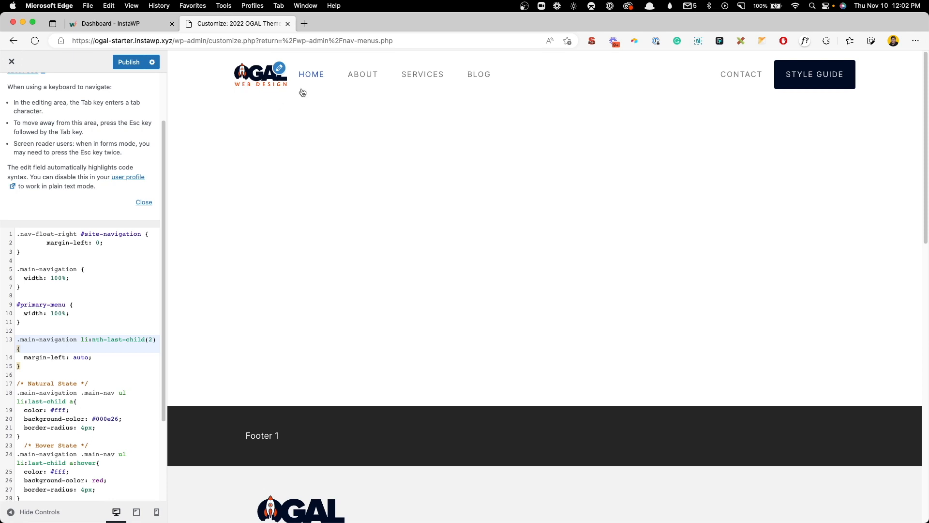
mouse_move(262, 85)
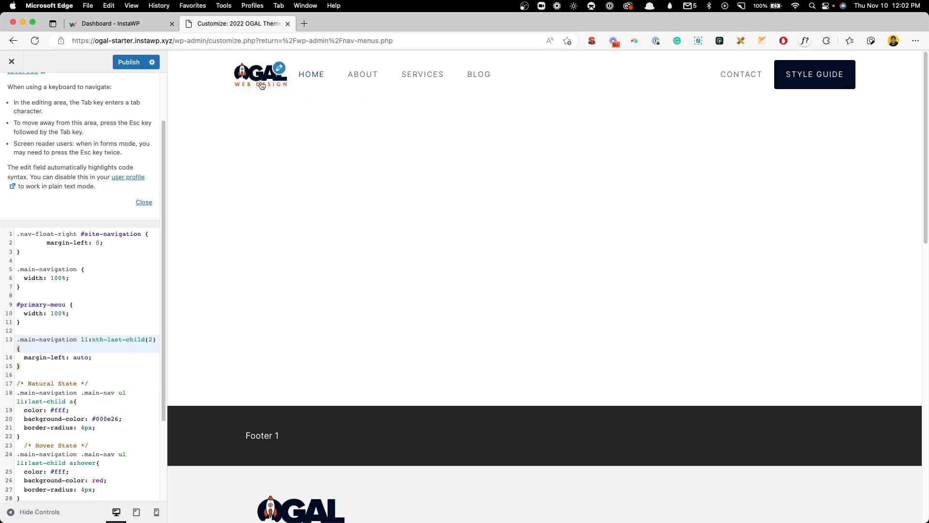
mouse_move(362, 75)
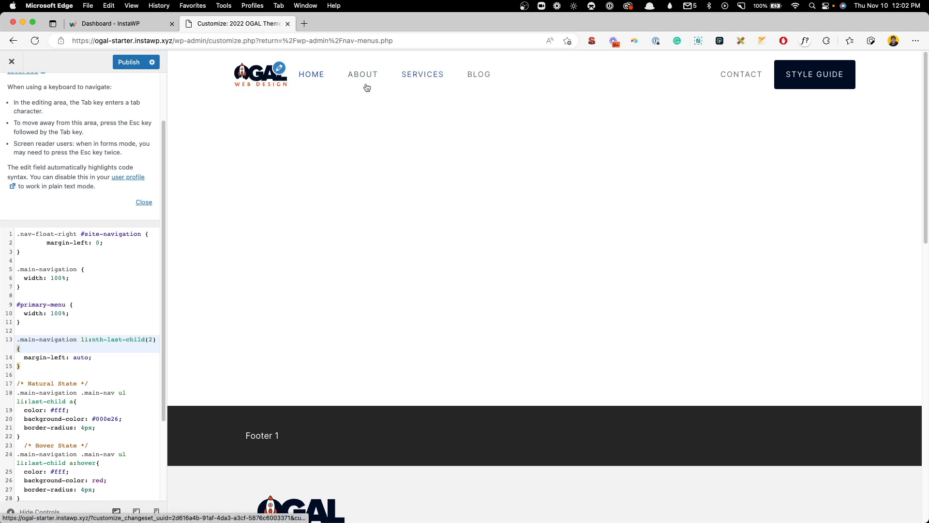
mouse_move(873, 255)
type(".main-navigation li:first-child{")
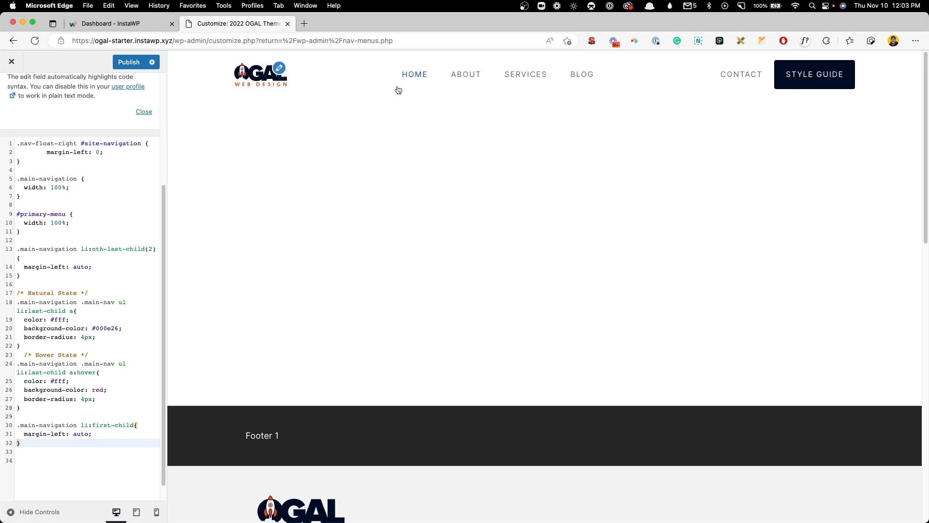
Add a .main-navigation li:first-child rule with margin-left: auto to center the main links
left_click(66, 425)
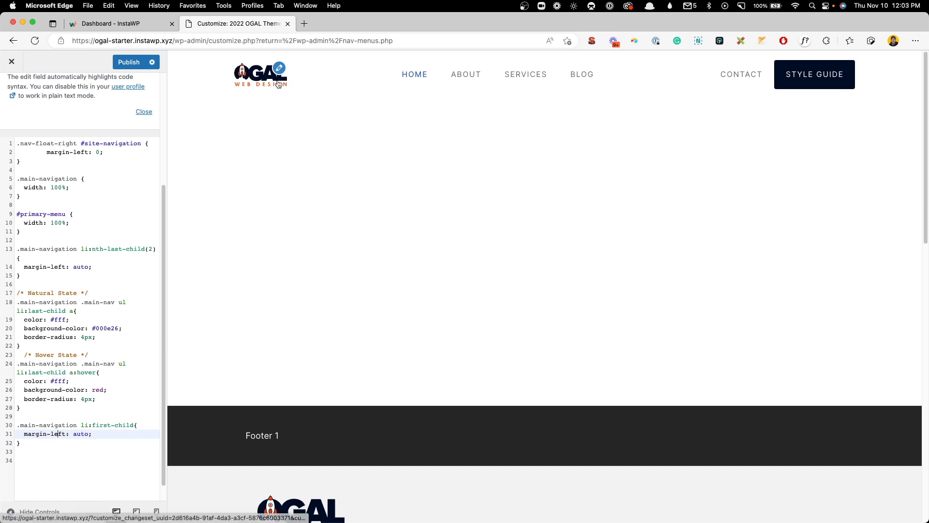
mouse_move(678, 68)
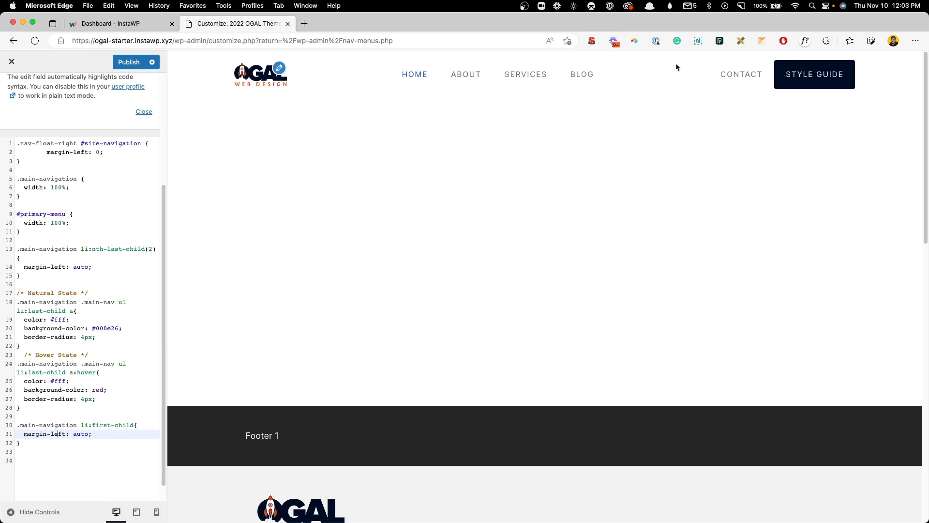
mouse_move(414, 82)
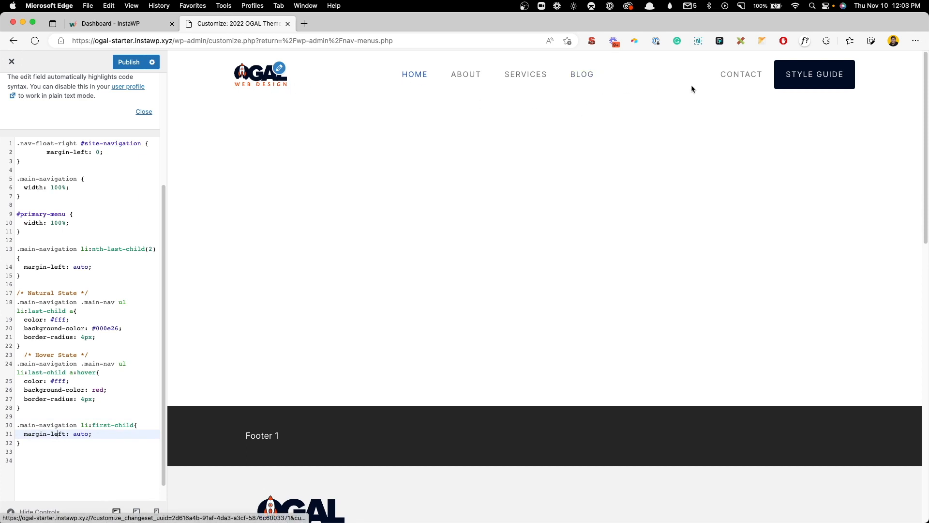
mouse_move(640, 83)
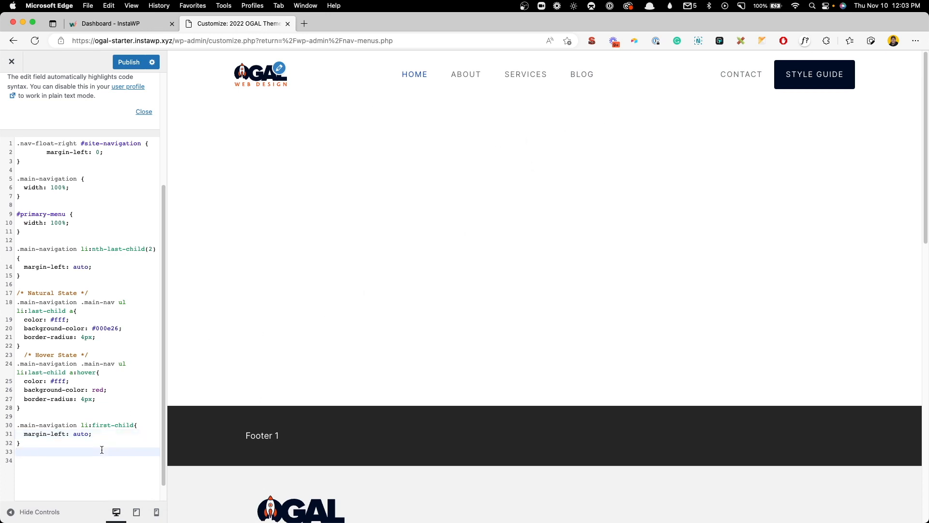
left_click(17, 451)
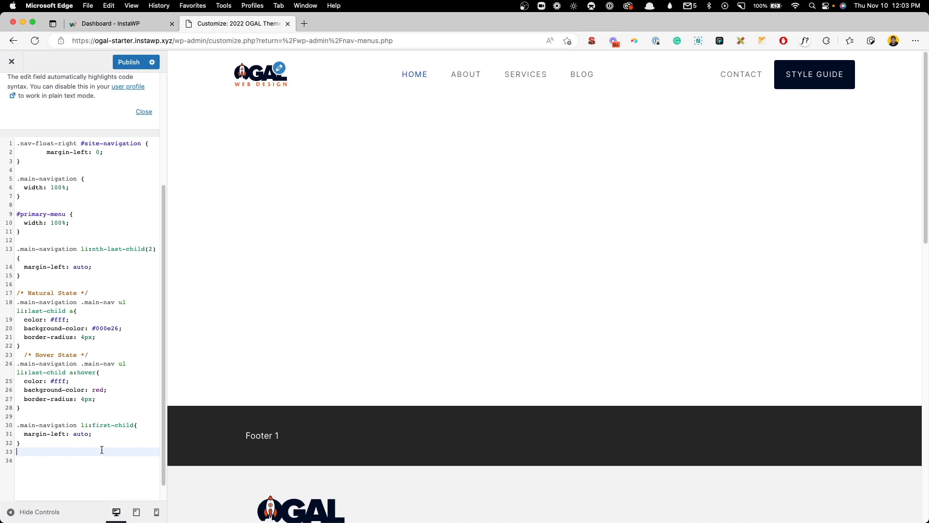